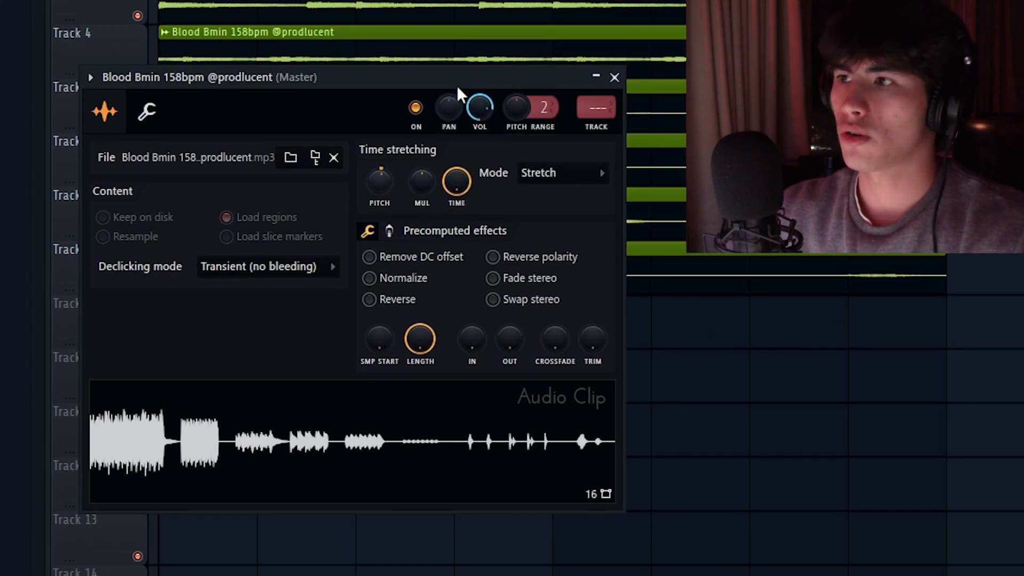
# Close the loop's clip settings, raise tempo to 165 BPM and paint Pattern 1 on Track 9
pyautogui.click(614, 77)
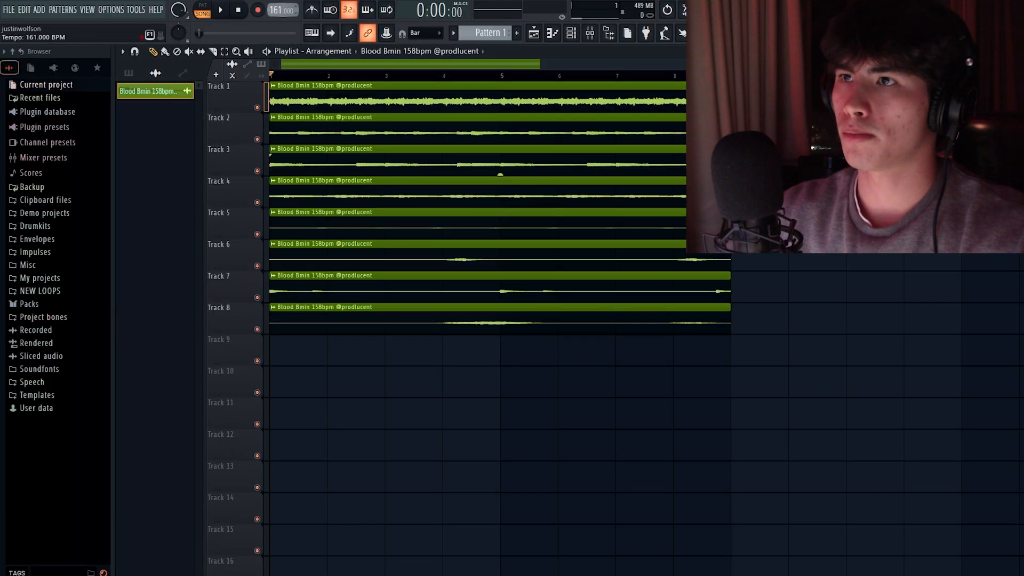
pyautogui.scroll(3)
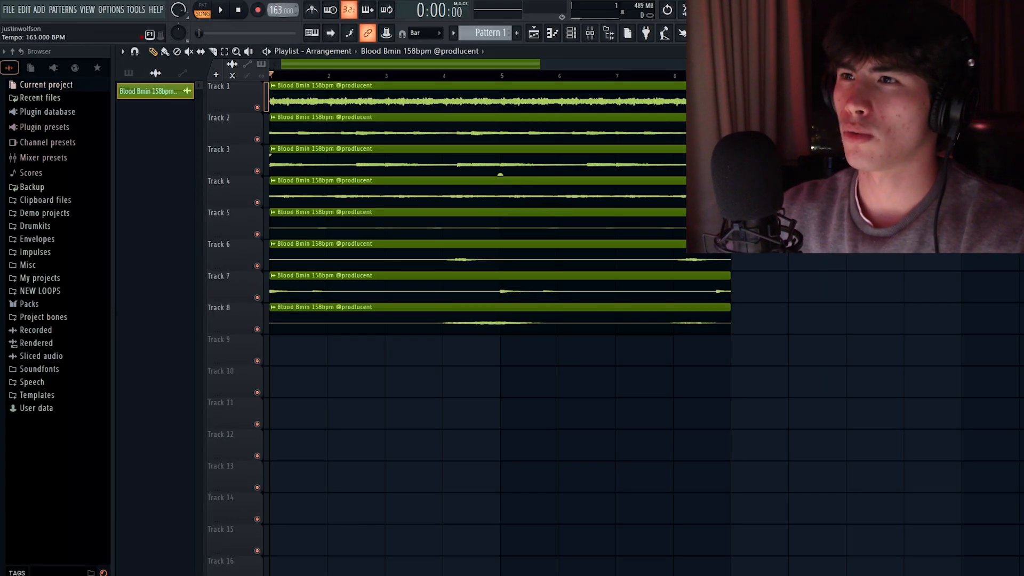
pyautogui.click(220, 9)
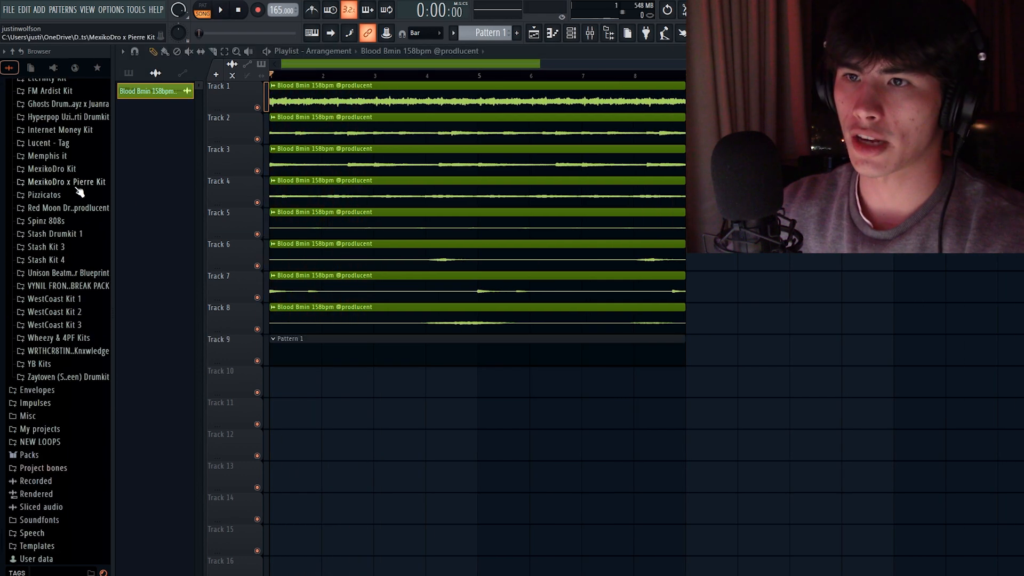
# Load 808 Southside from the Red Moon kit's 808s folder, fade out its tail, and bring up the mixer
pyautogui.click(66, 206)
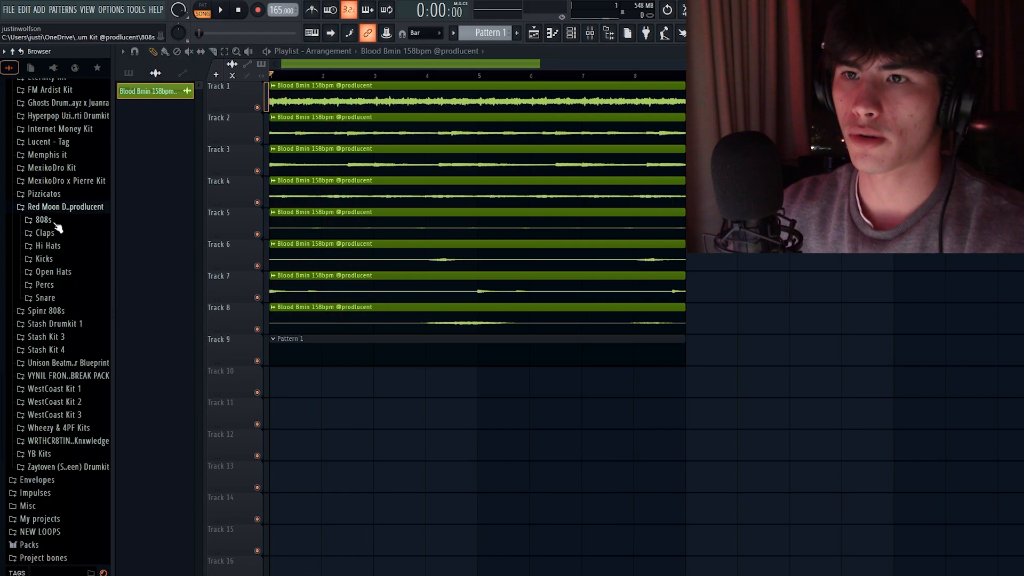
pyautogui.click(42, 220)
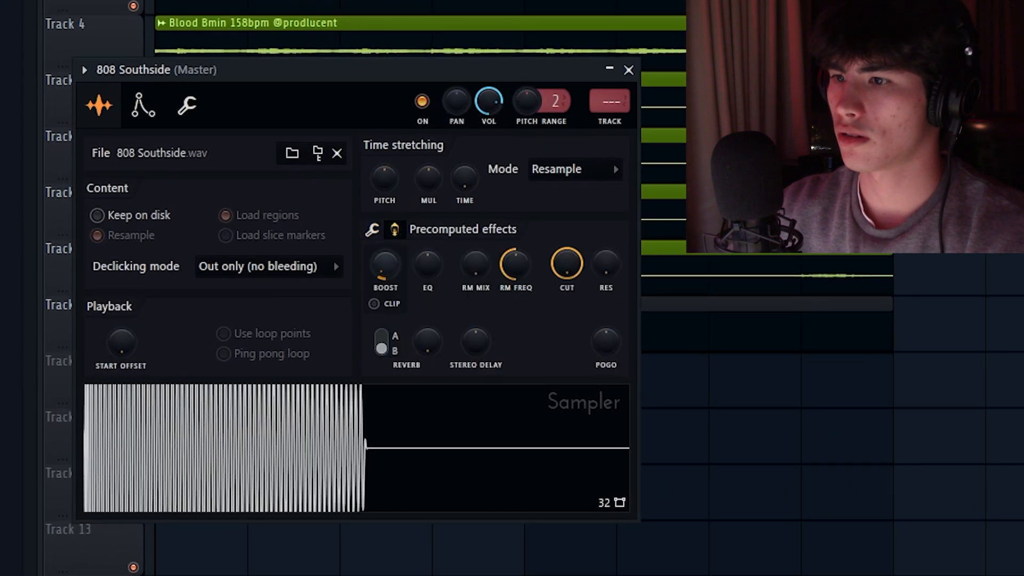
pyautogui.click(373, 230)
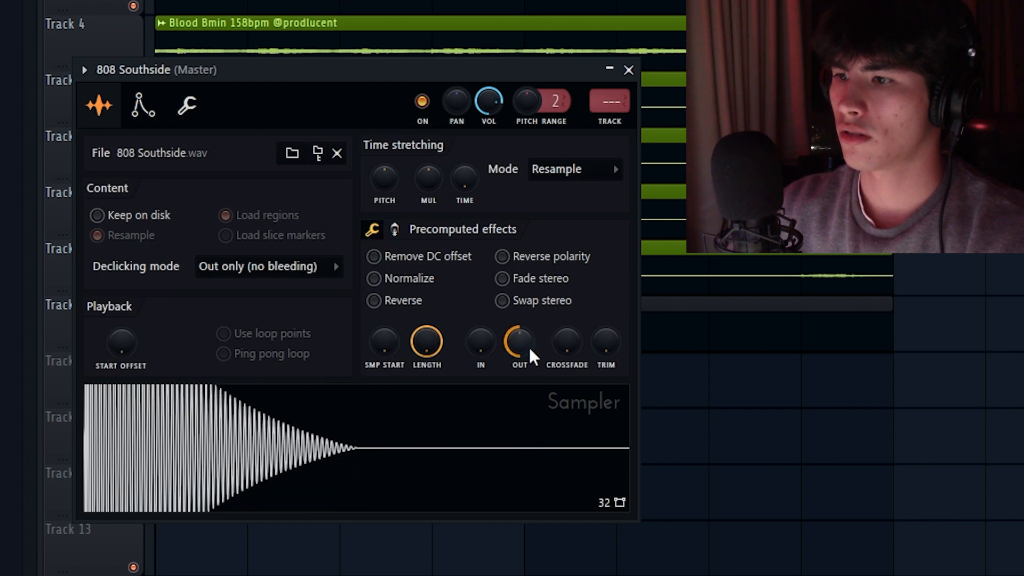
pyautogui.click(628, 71)
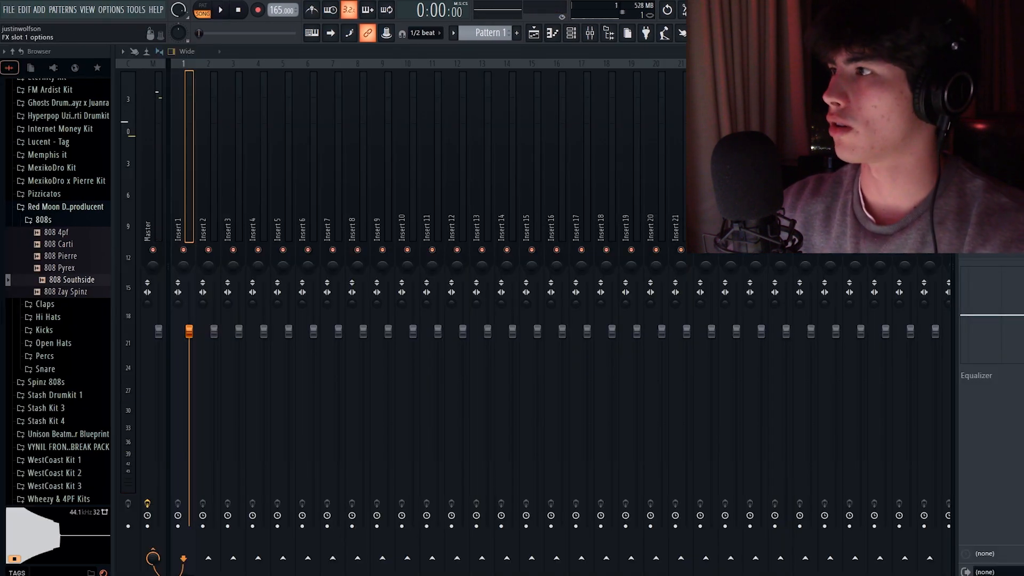
# Add Fruity Parametric EQ 2 to Insert 1 and shape band 1 into a low cut on the 808
pyautogui.click(673, 292)
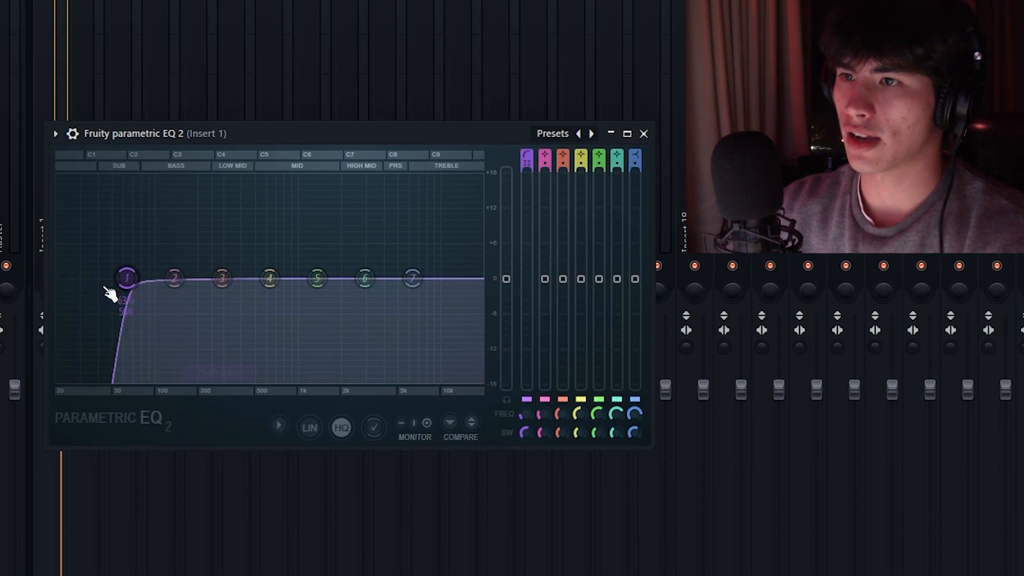
pyautogui.click(643, 135)
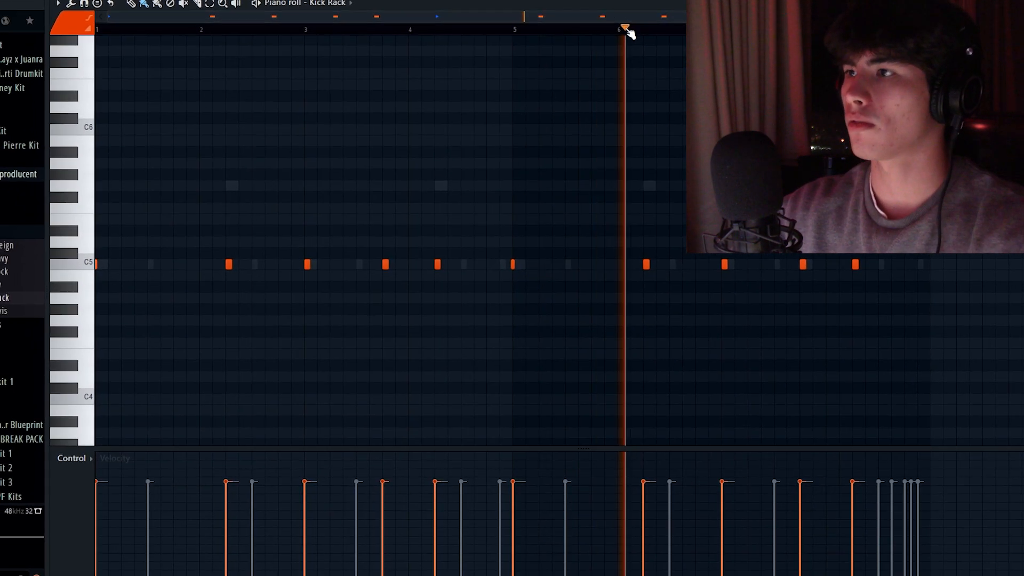
# Draw evenly spaced Kick Rack kick notes along C5 across the bars
pyautogui.hscroll(3)
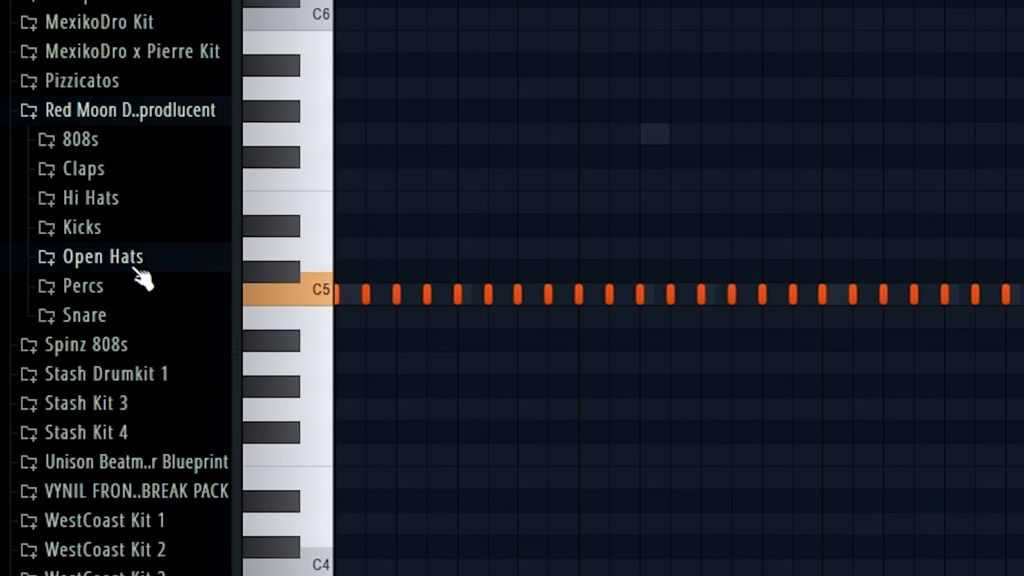
# Load Open Hat Pan from the Open Hats folder, program its C5 pattern and tweak its sampler settings
pyautogui.click(103, 255)
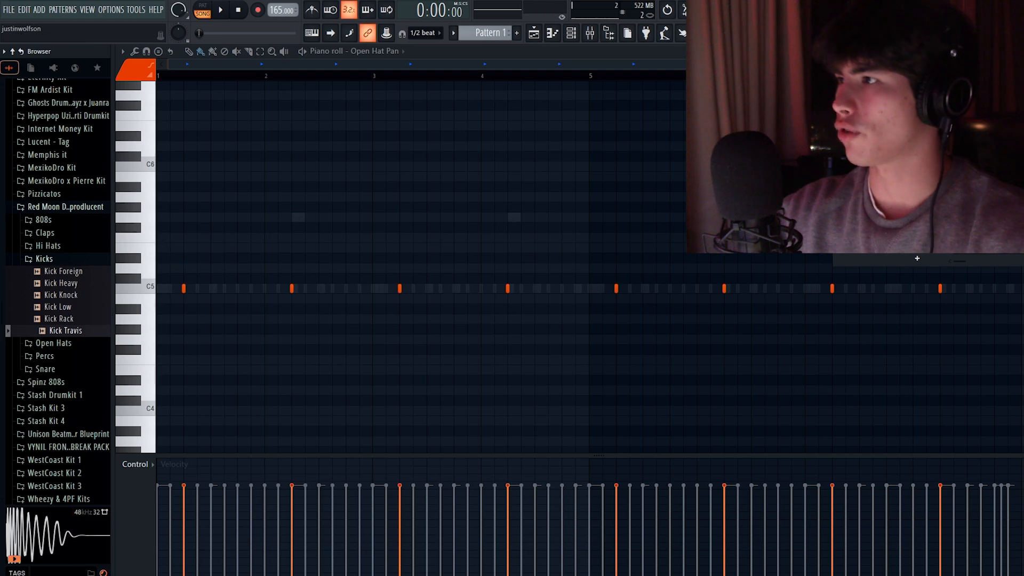
pyautogui.doubleClick(65, 329)
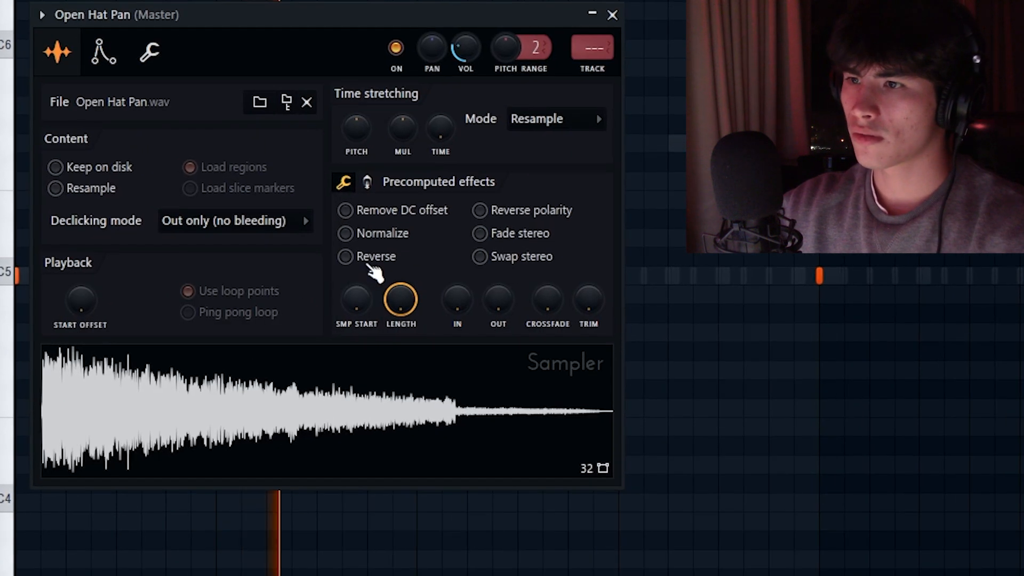
pyautogui.click(345, 256)
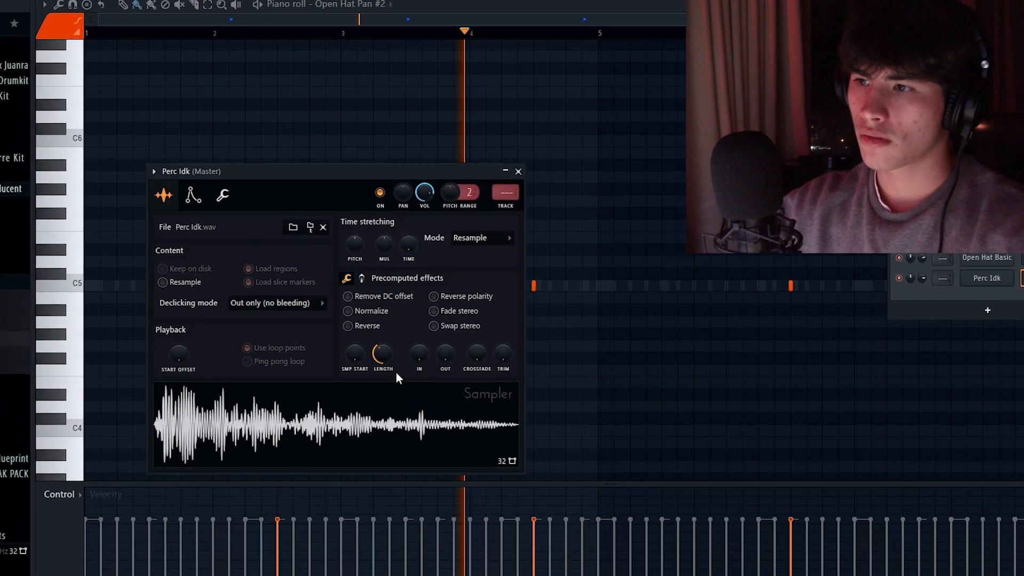
# Adjust the Perc Idk sample's length, then load a snare sample from the kit's Snare folder
pyautogui.click(519, 170)
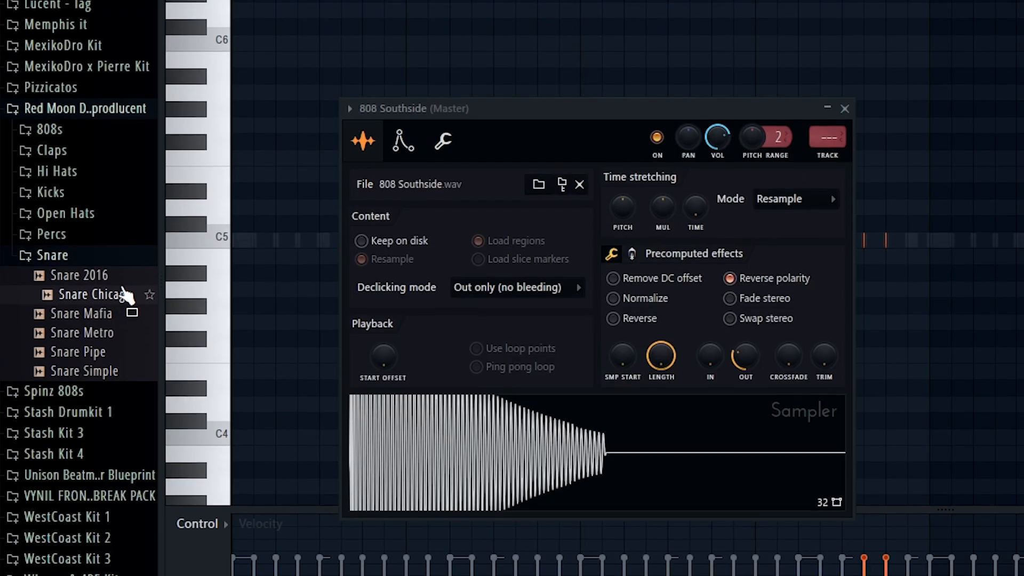
pyautogui.scroll(-3)
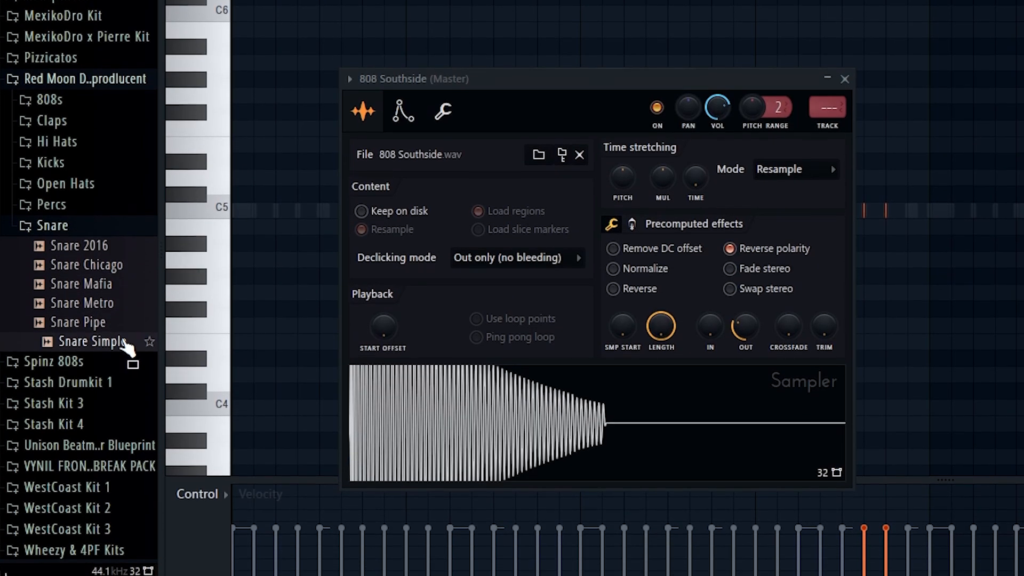
pyautogui.scroll(3)
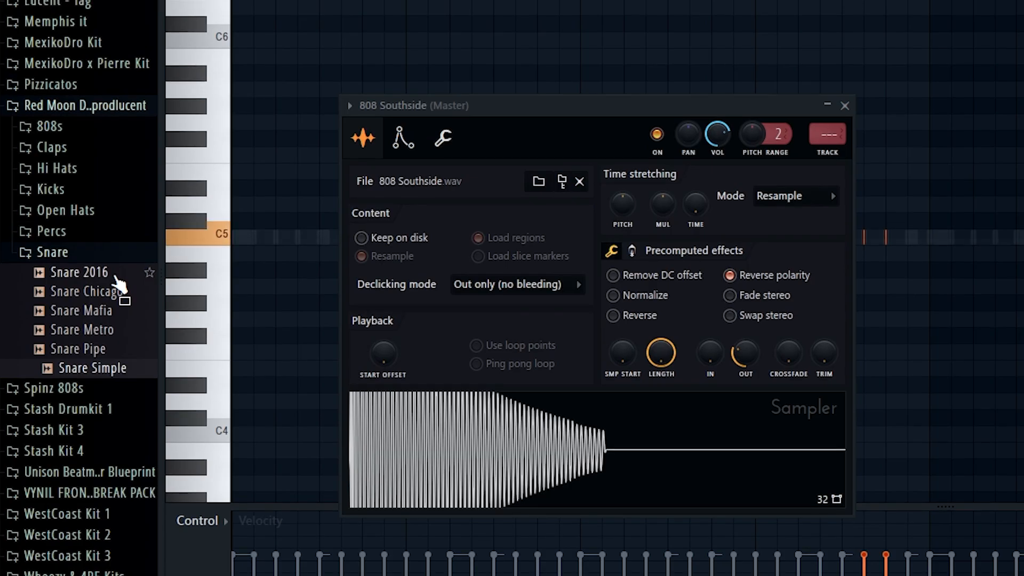
pyautogui.doubleClick(89, 368)
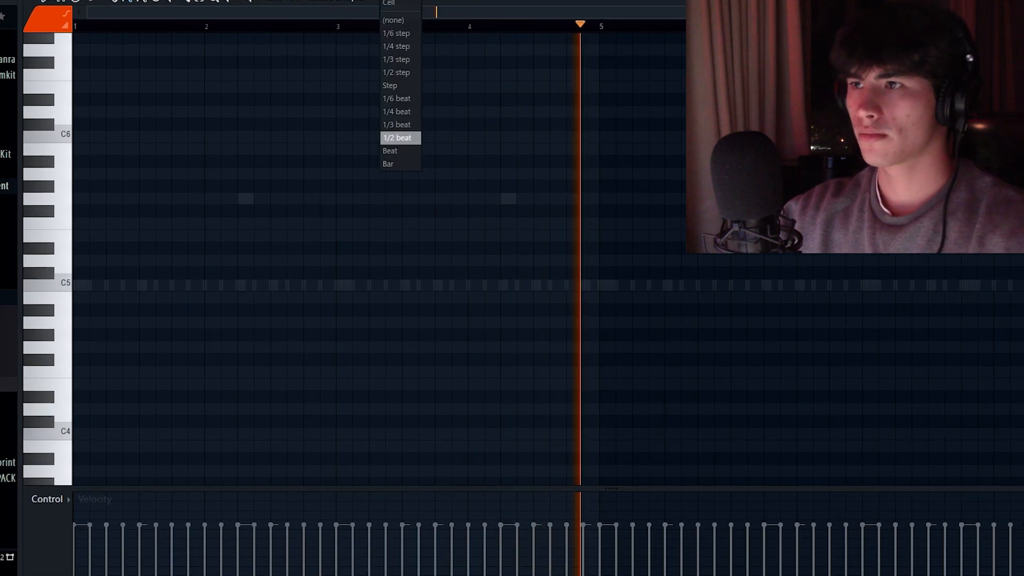
# Set the piano roll grid snap, draw paired Snare Simple hits on C5 and select the Snare Simple channel
pyautogui.click(391, 150)
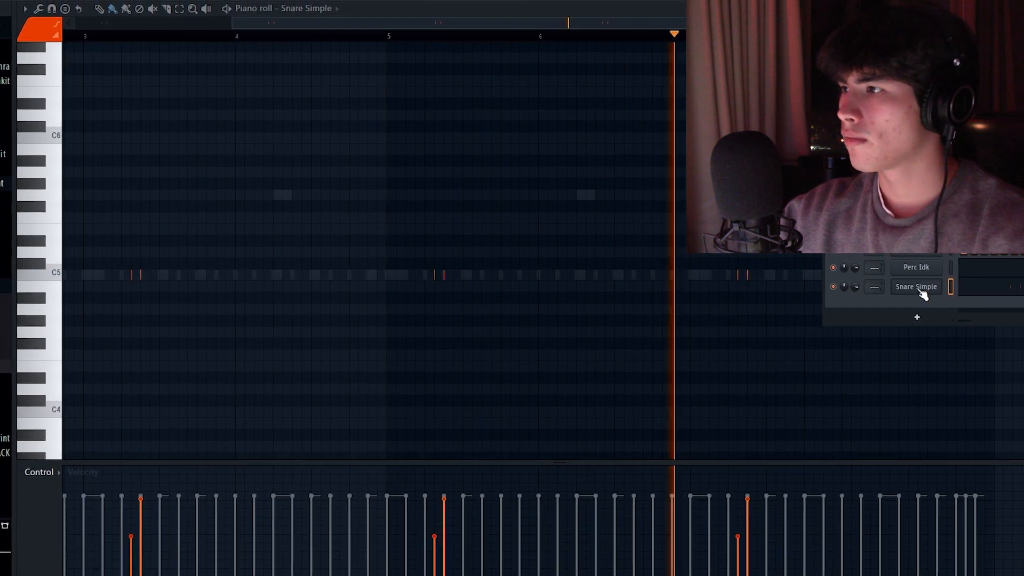
pyautogui.click(915, 286)
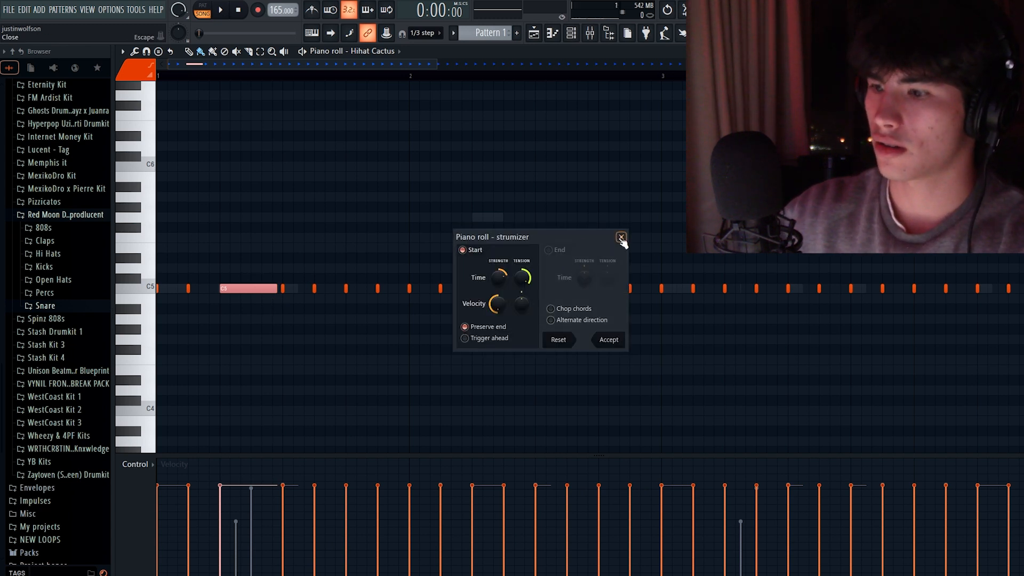
# Draw the Hihat Cactus C5 pattern with one held note, dismissing the Strumizer without applying it
pyautogui.click(620, 236)
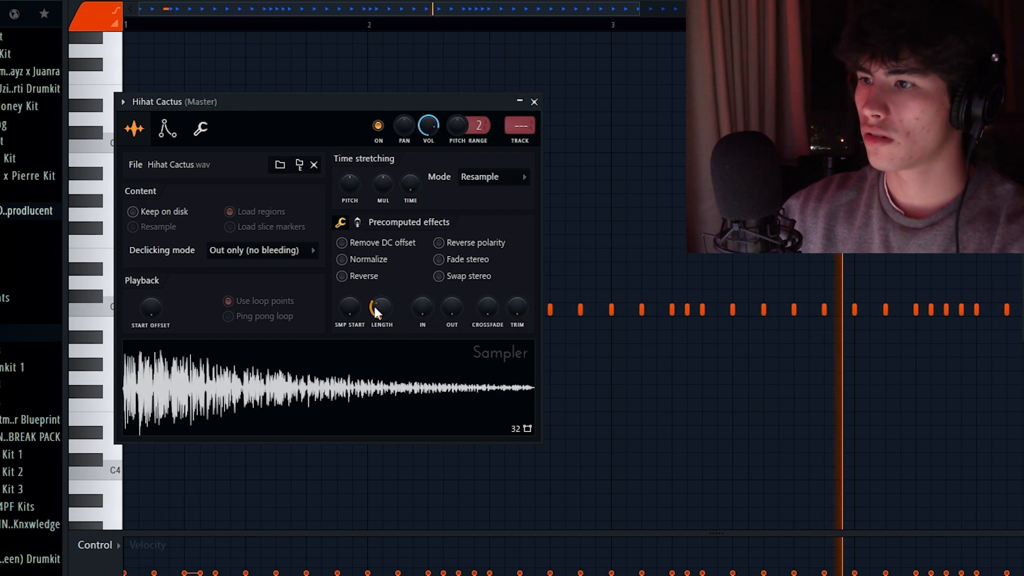
# Close the sampler, copy the long hat note down to A#4 and add two short roll hits after it
pyautogui.click(533, 101)
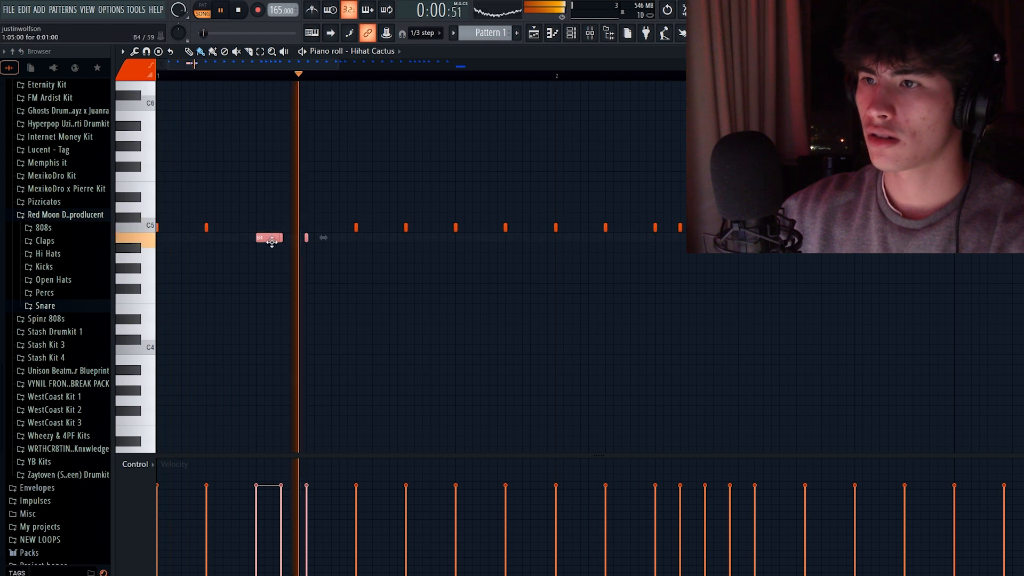
pyautogui.moveTo(268, 237); pyautogui.dragTo(267, 257)
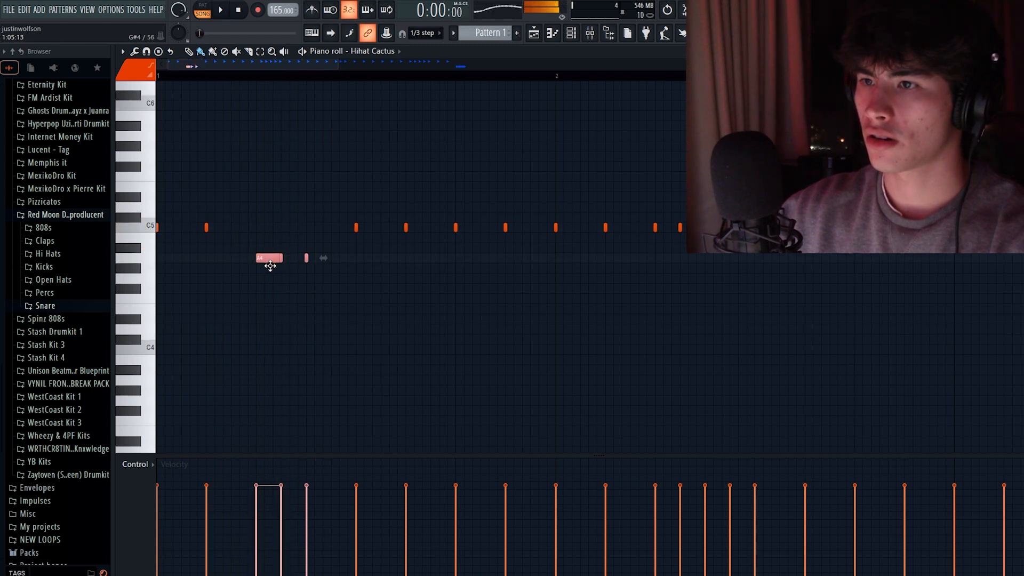
pyautogui.click(220, 10)
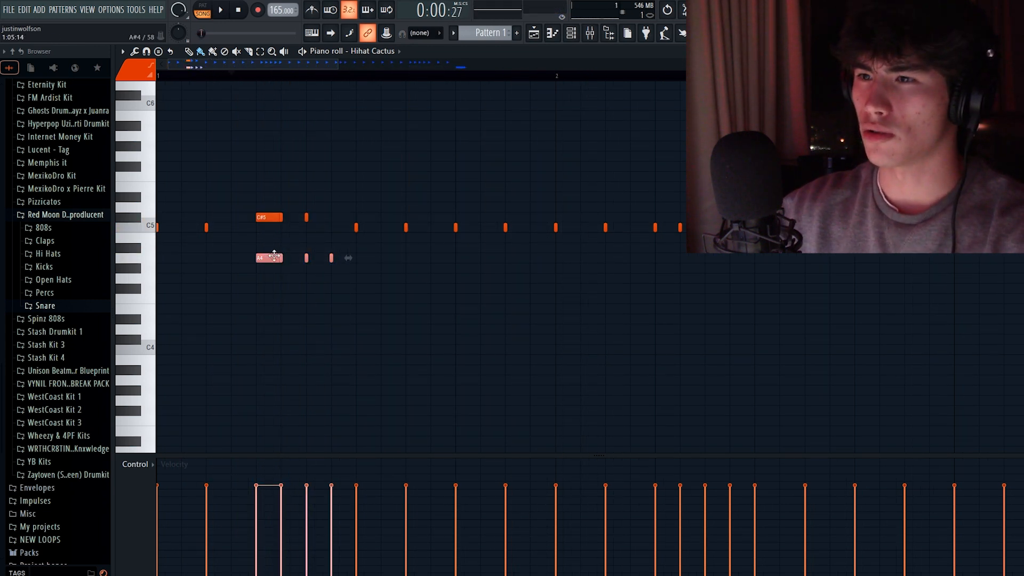
pyautogui.click(219, 10)
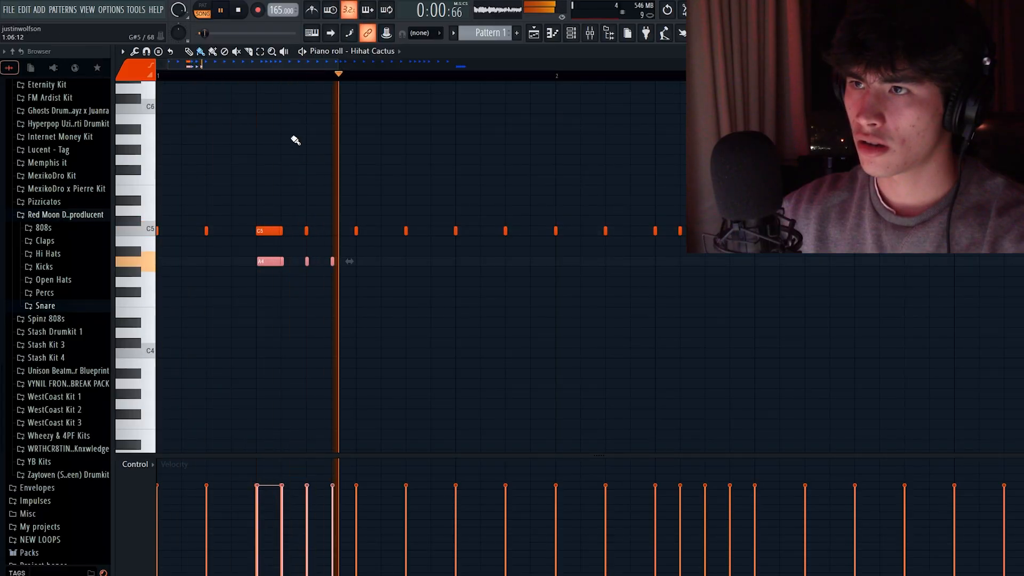
# Set the piano roll snap to 1/2 beat
pyautogui.click(421, 33)
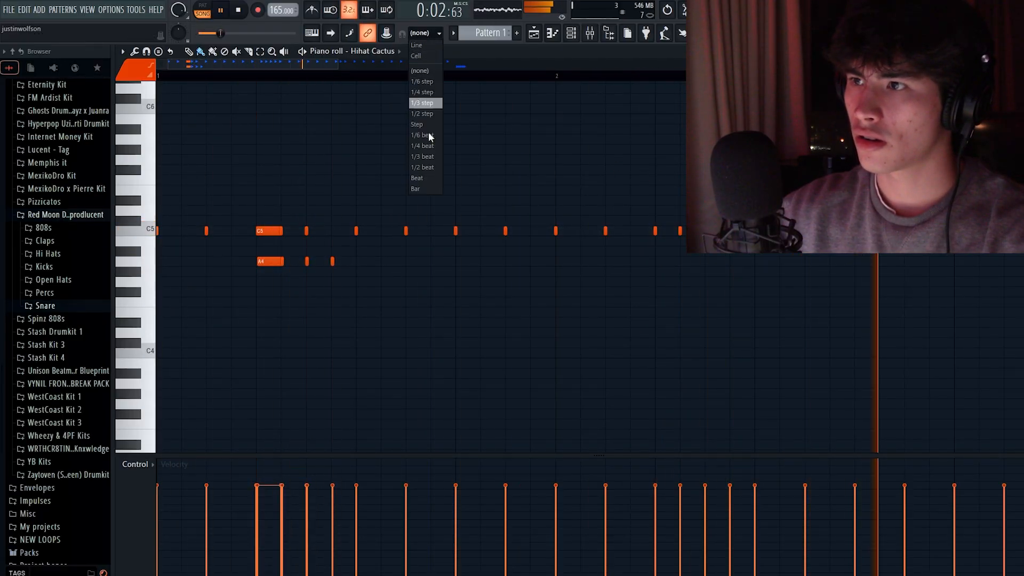
pyautogui.click(422, 167)
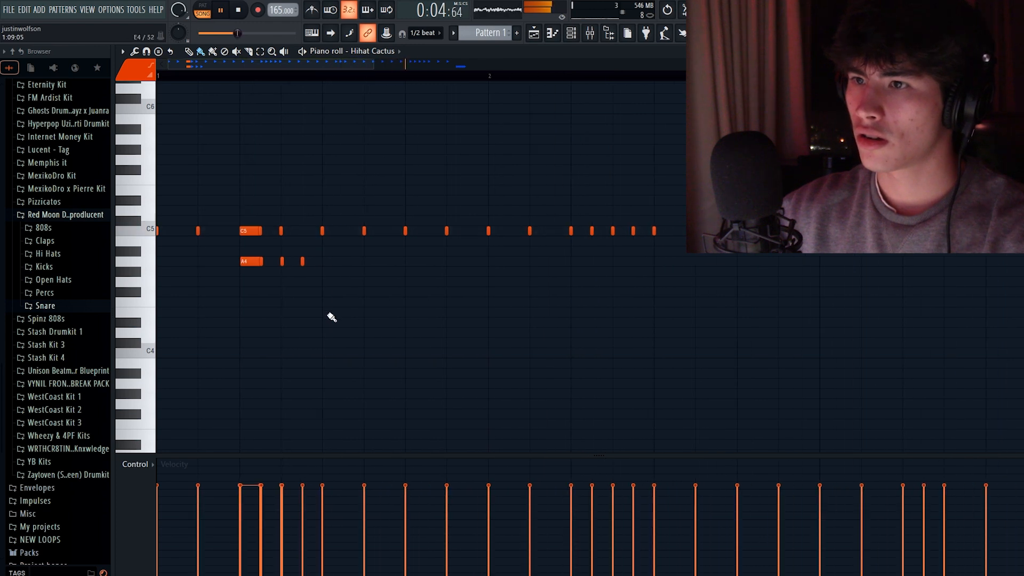